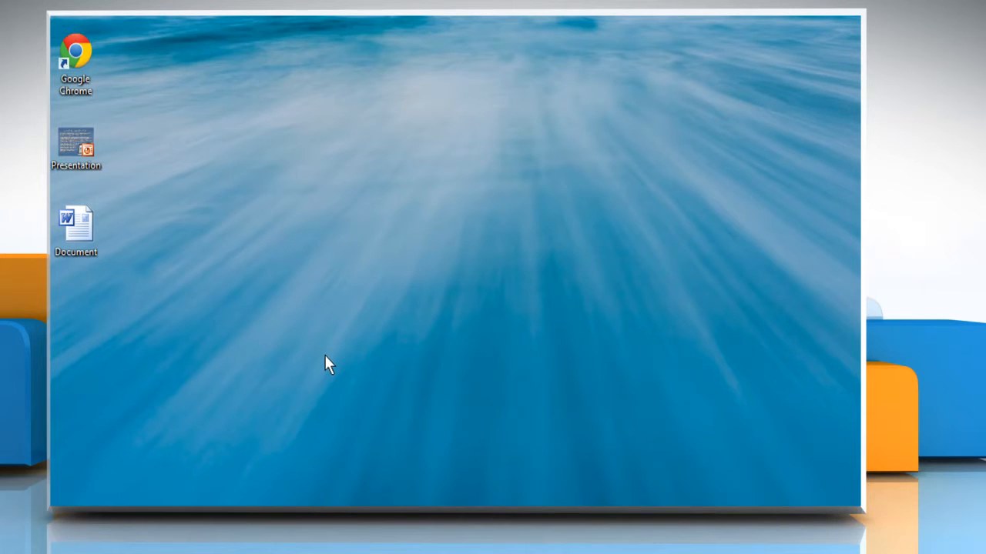
- Open the Document file from the desktop in Word
{"action": "left_click", "coordinate": [75, 228]}
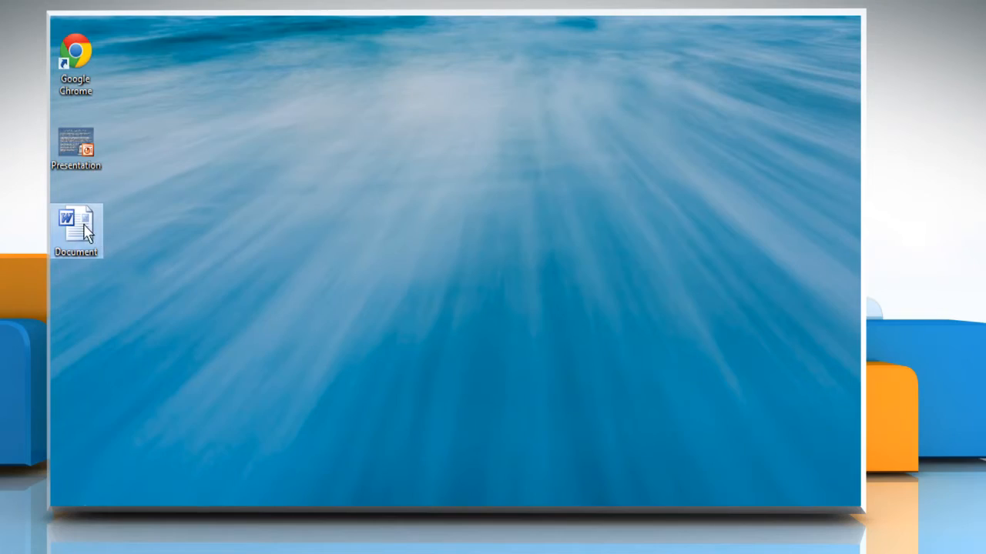
{"action": "double_click", "coordinate": [75, 225]}
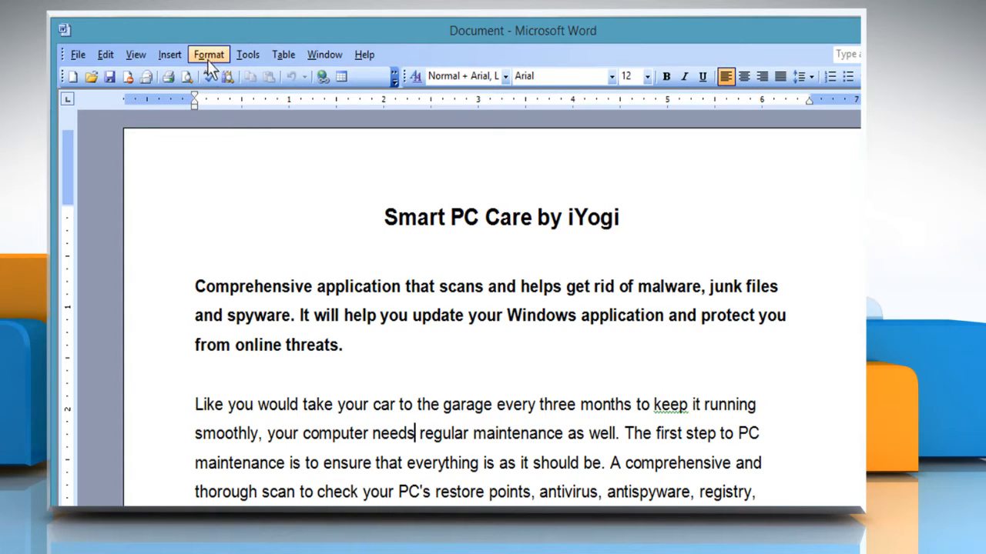
- Bring up Borders and Shading for the paragraph via the Format menu
{"action": "left_click", "coordinate": [210, 54]}
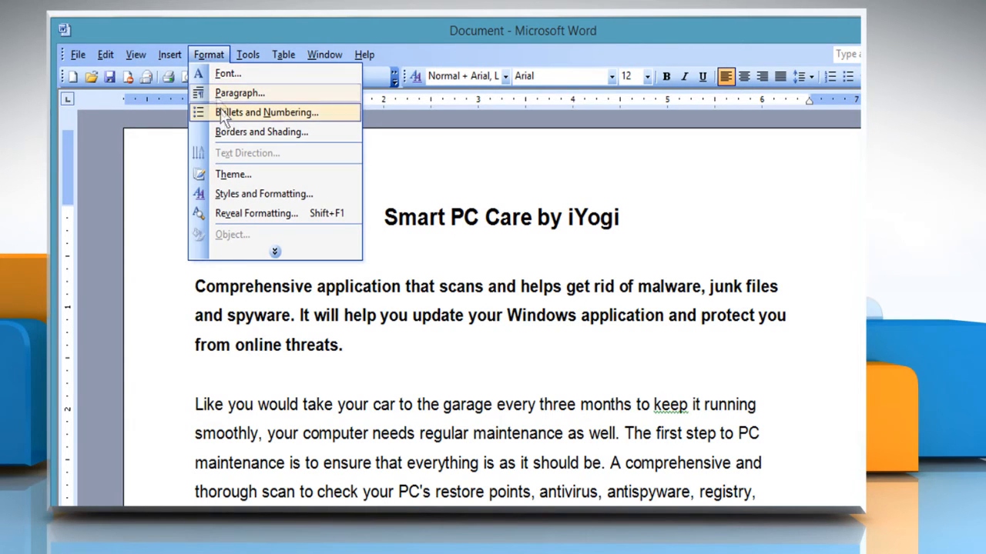
{"action": "left_click", "coordinate": [261, 133]}
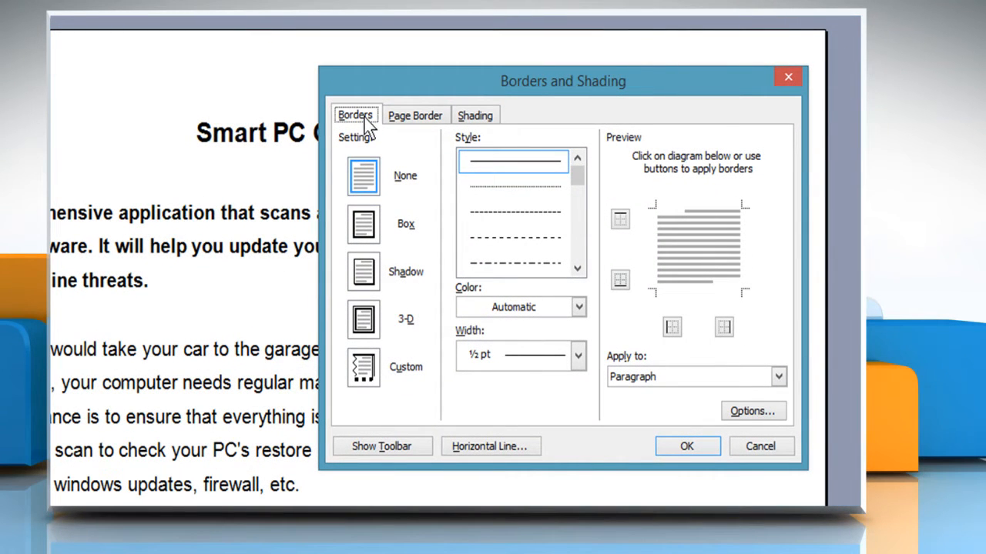
- Choose a 3 pt double-line border style in turquoise
{"action": "scroll", "scroll_direction": "down", "scroll_amount": 3}
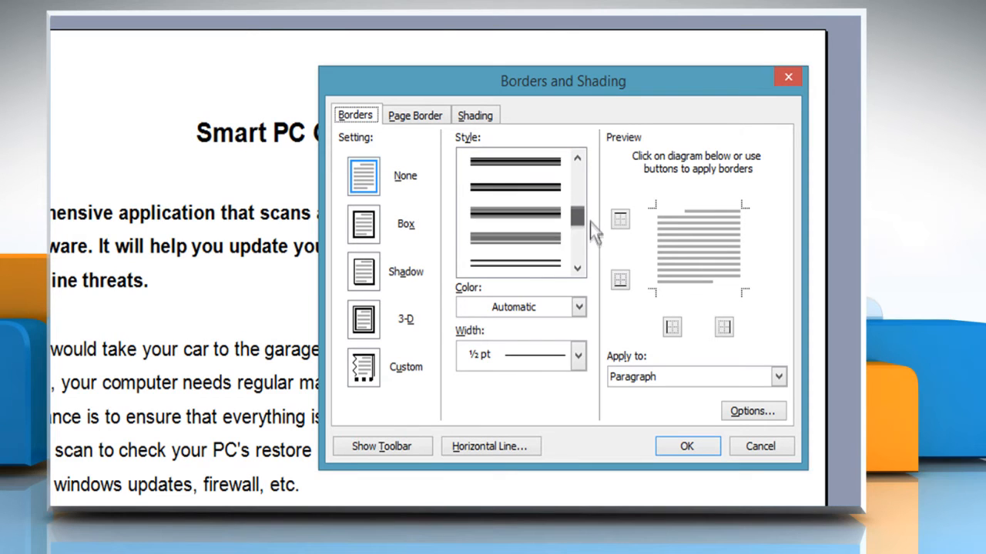
{"action": "left_click", "coordinate": [514, 265]}
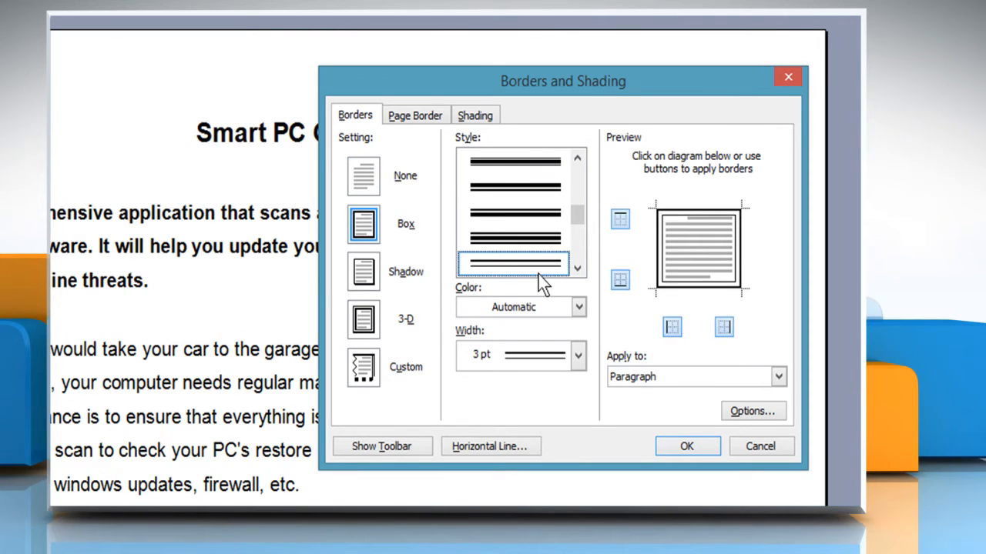
{"action": "left_click", "coordinate": [578, 307]}
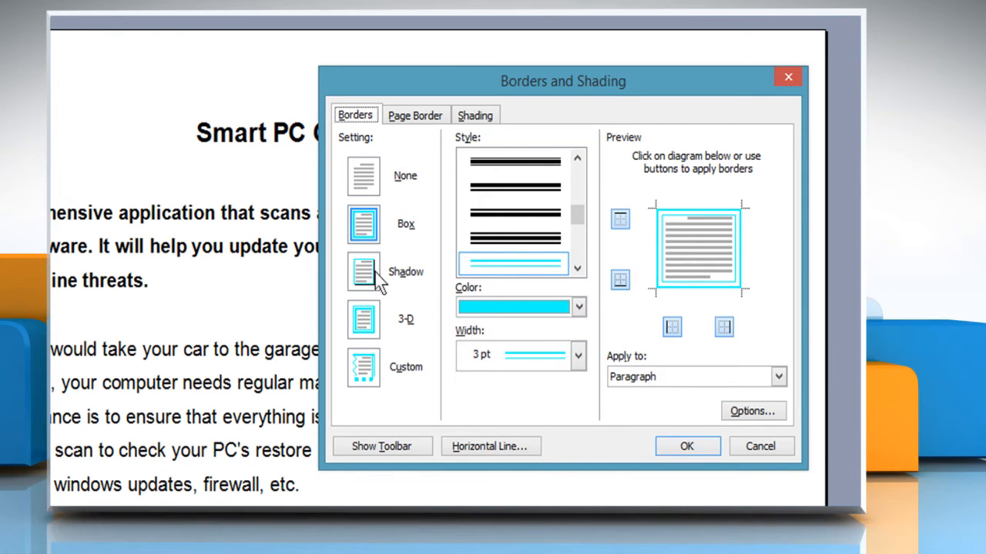
- Apply the border as a Shadow box to the whole paragraph and confirm
{"action": "left_click", "coordinate": [364, 271]}
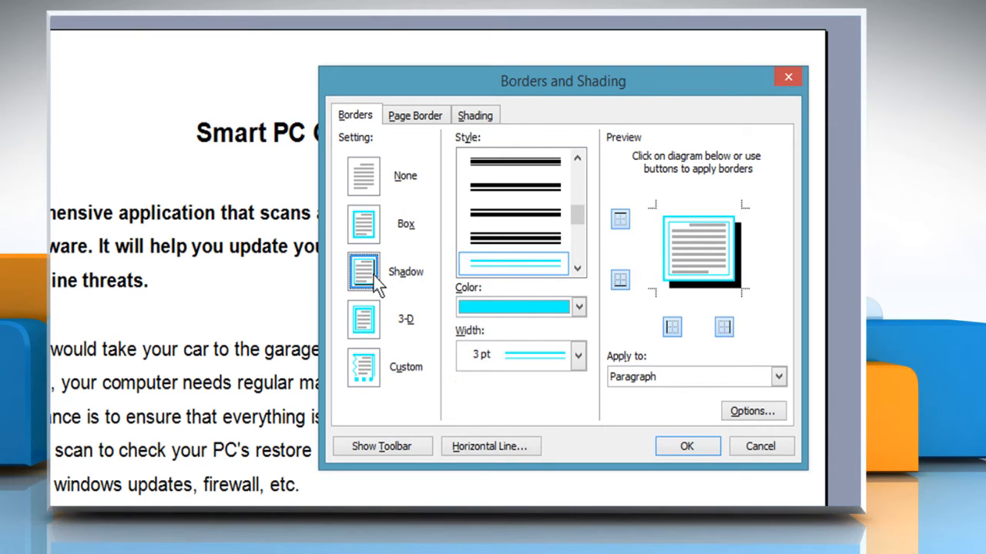
{"action": "mouse_move", "coordinate": [496, 291]}
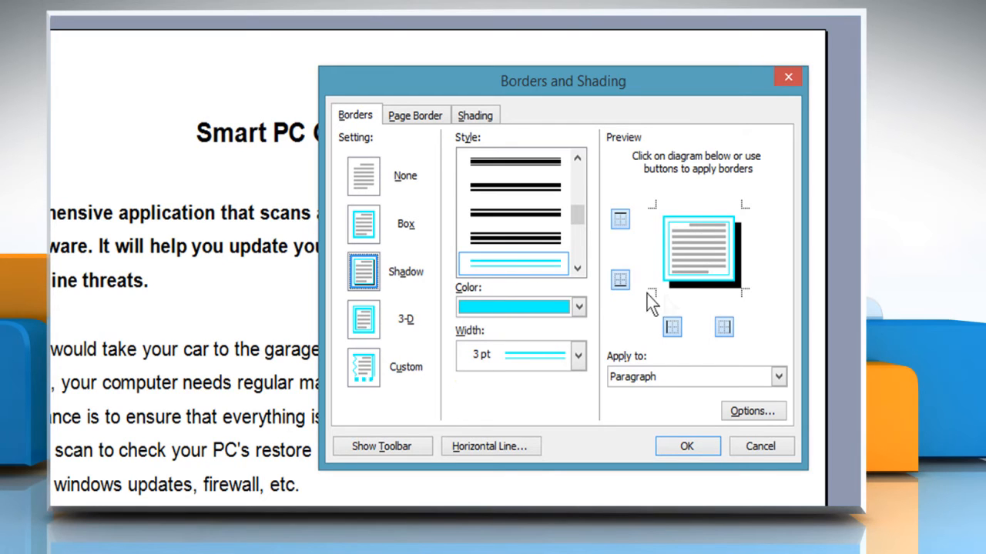
{"action": "mouse_move", "coordinate": [712, 368]}
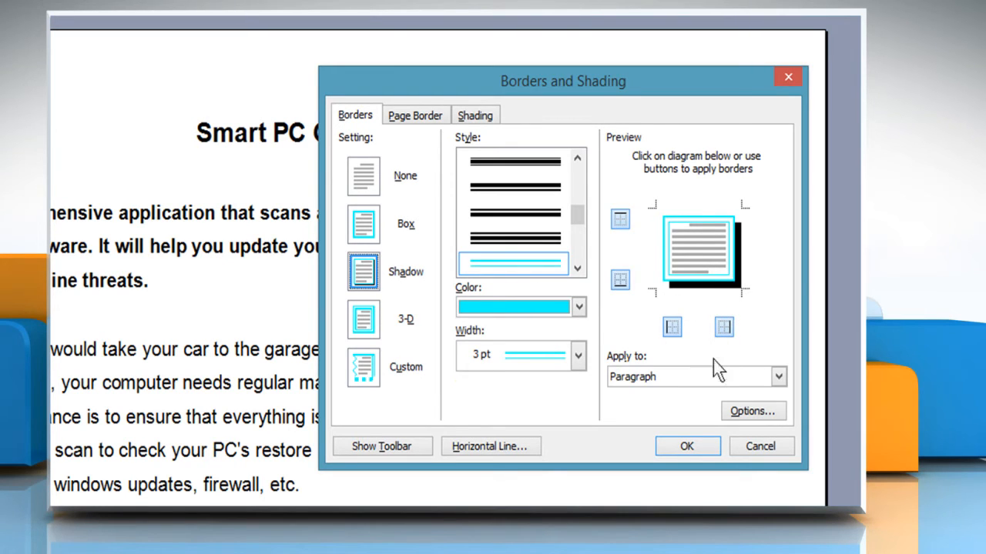
{"action": "left_click", "coordinate": [690, 376]}
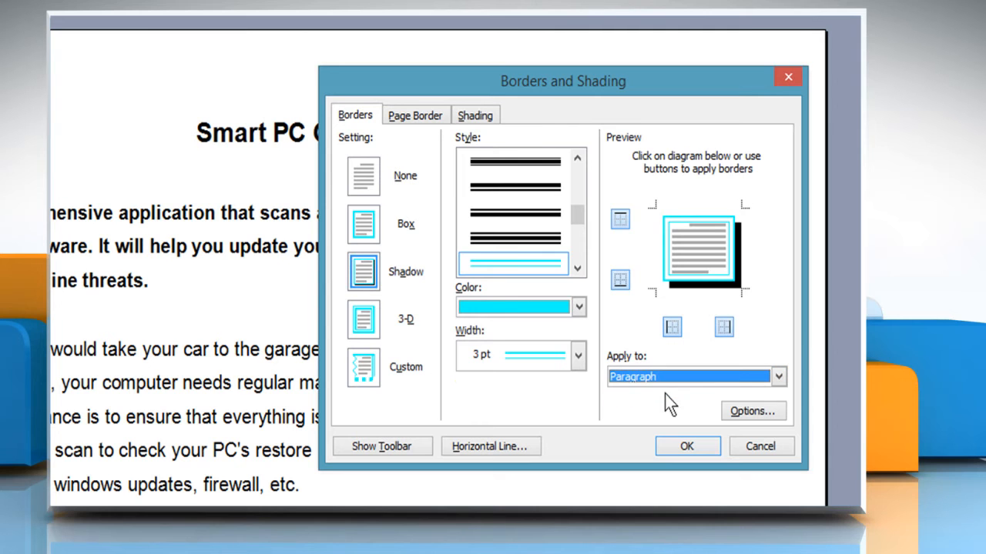
{"action": "mouse_move", "coordinate": [687, 447]}
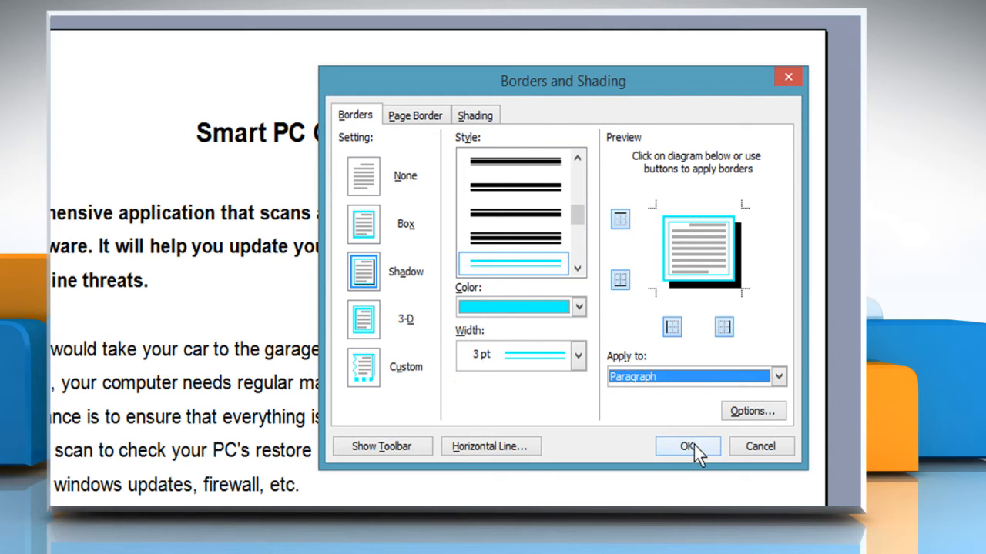
{"action": "left_click", "coordinate": [687, 446]}
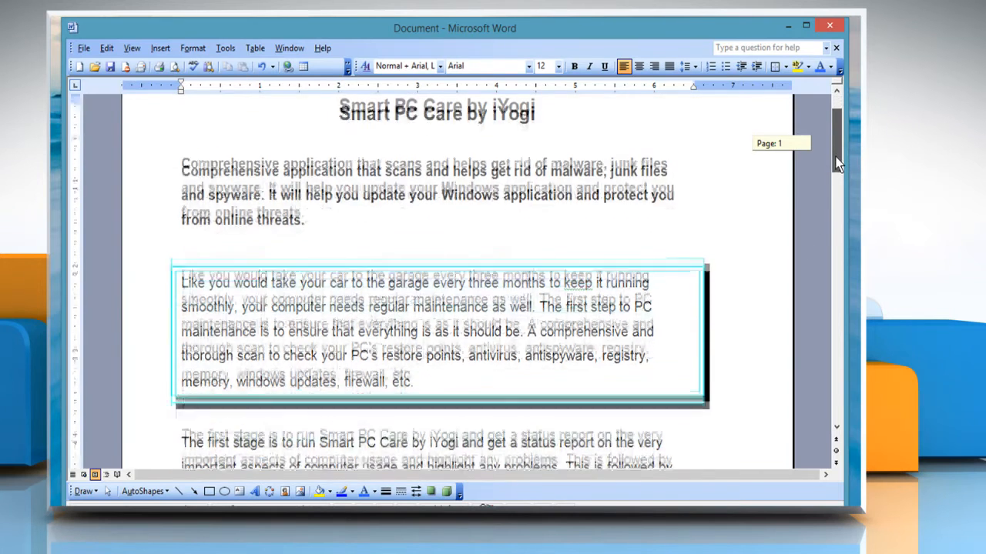
{"action": "scroll", "scroll_direction": "down", "scroll_amount": 3}
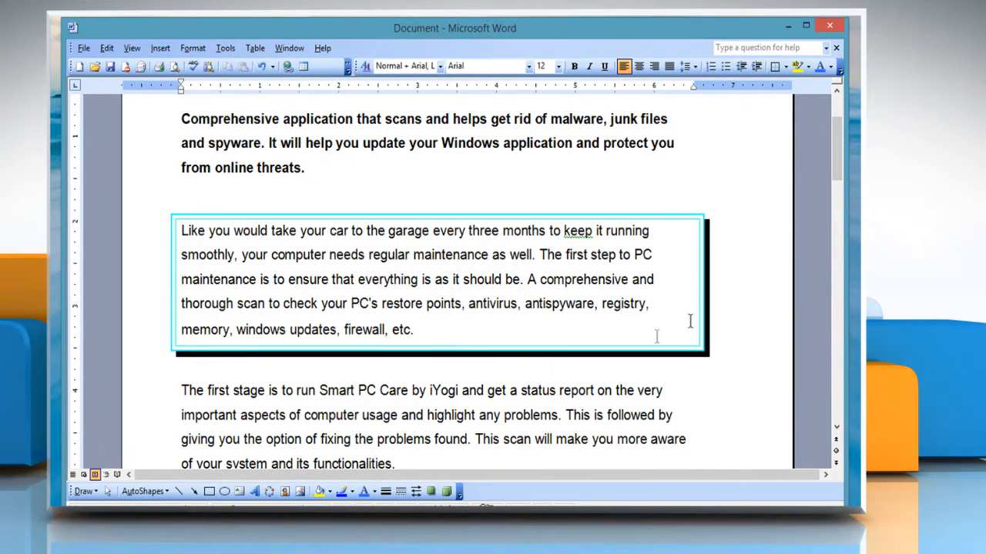